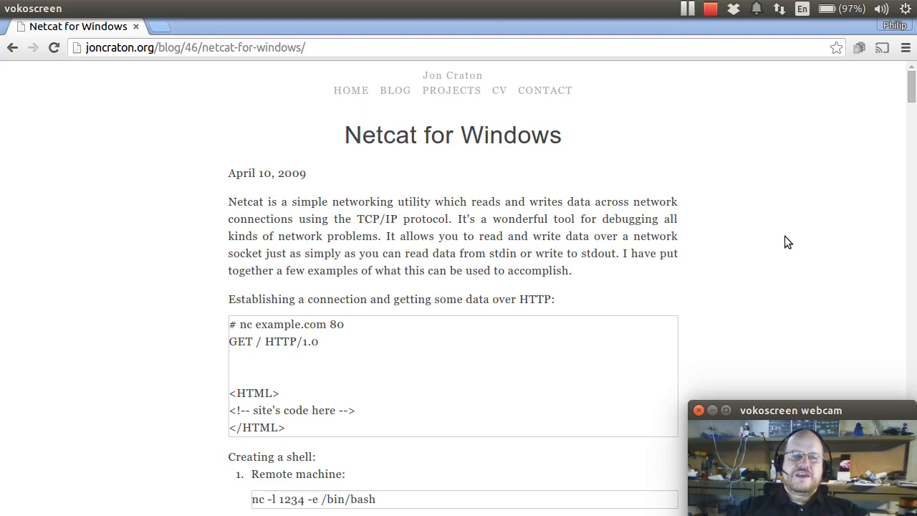
{"action": "mouse_move", "coordinate": [299, 122]}
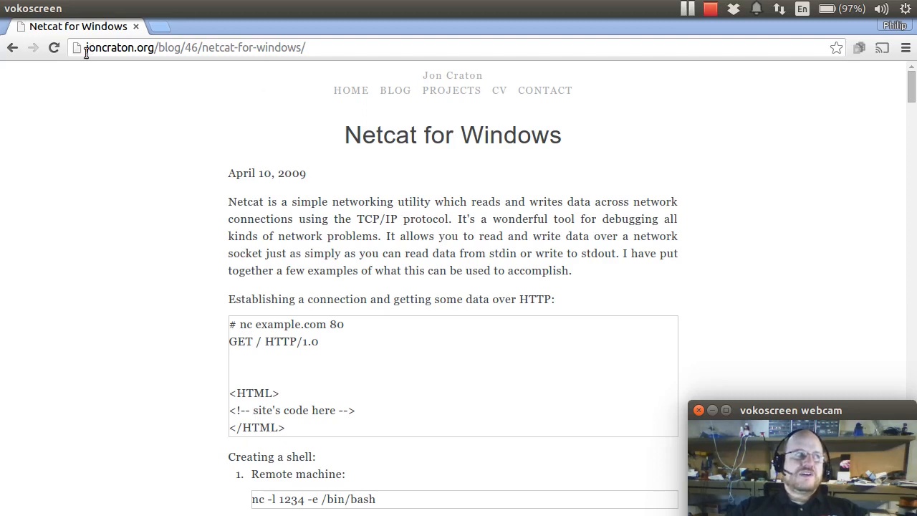
Download the Netcat for Windows zip (nc111nt) from the blog post in Chrome
{"action": "left_click", "coordinate": [194, 48]}
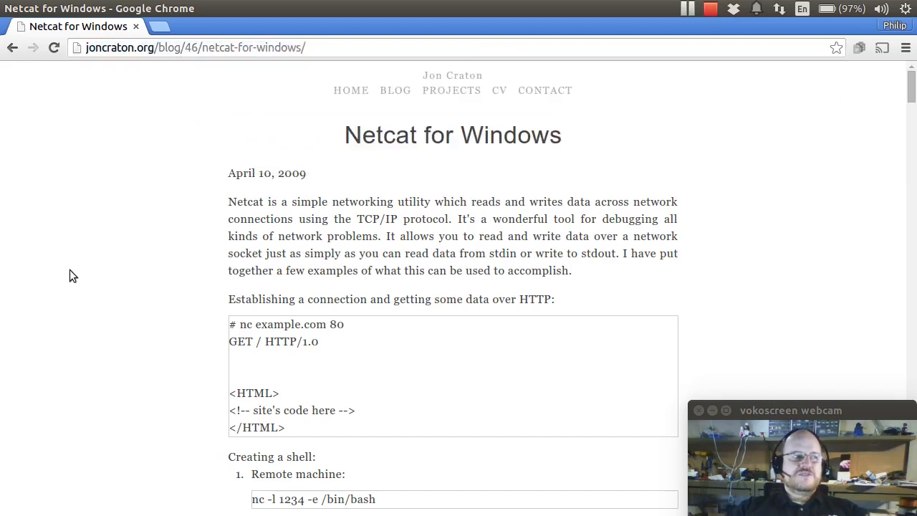
{"action": "mouse_move", "coordinate": [475, 142]}
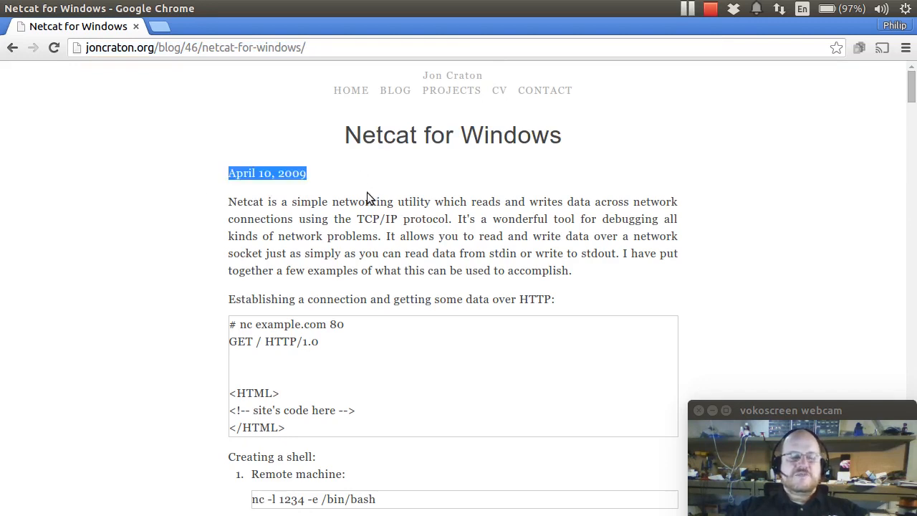
{"action": "mouse_move", "coordinate": [512, 395]}
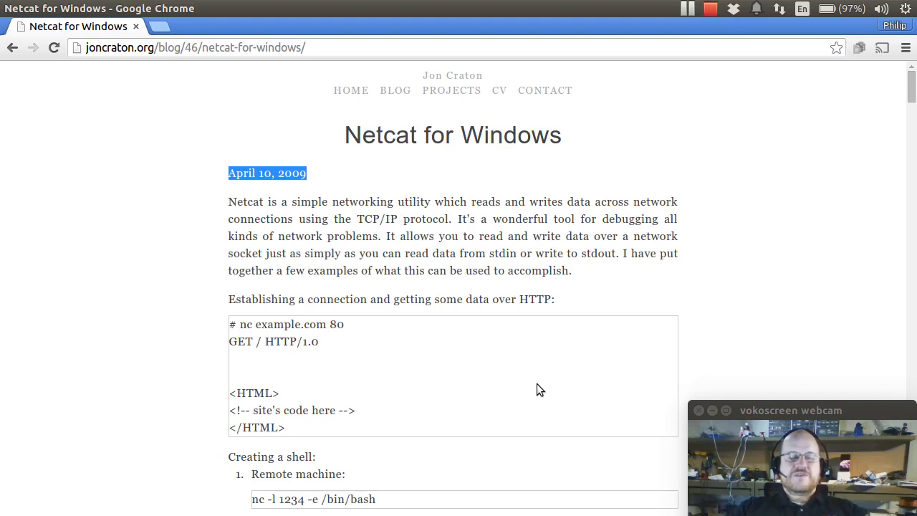
{"action": "mouse_move", "coordinate": [547, 367]}
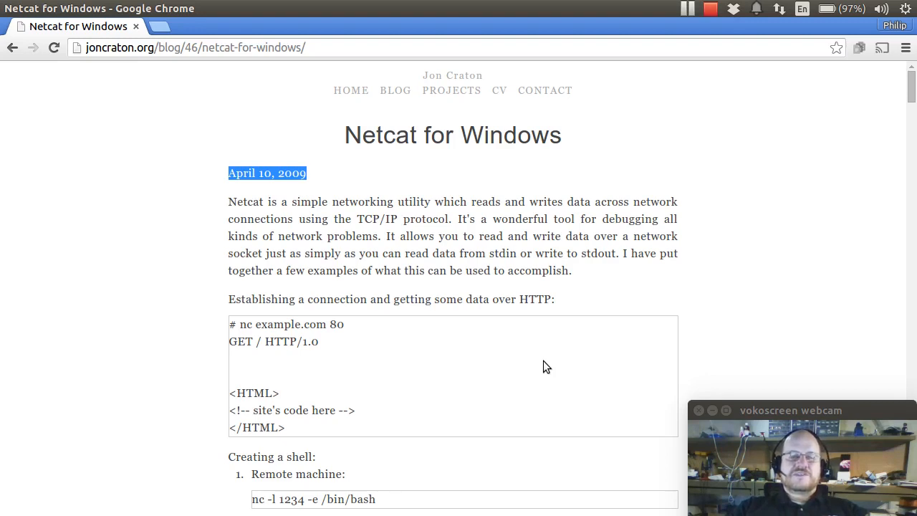
{"action": "mouse_move", "coordinate": [523, 387]}
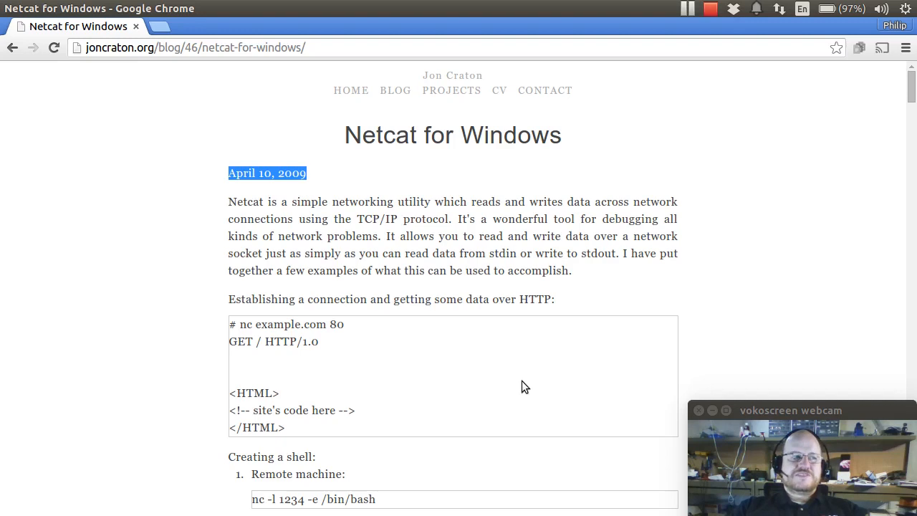
{"action": "scroll", "scroll_direction": "down", "scroll_amount": 3}
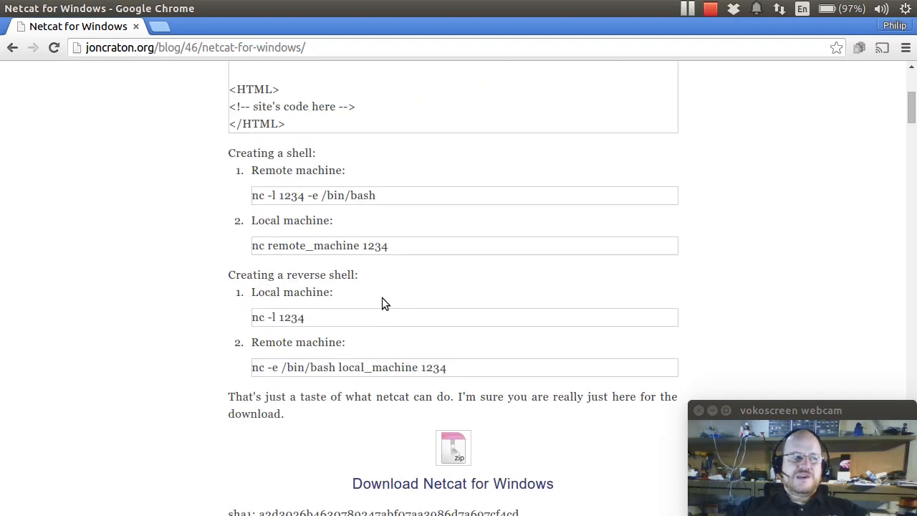
{"action": "scroll", "scroll_direction": "down", "scroll_amount": 3}
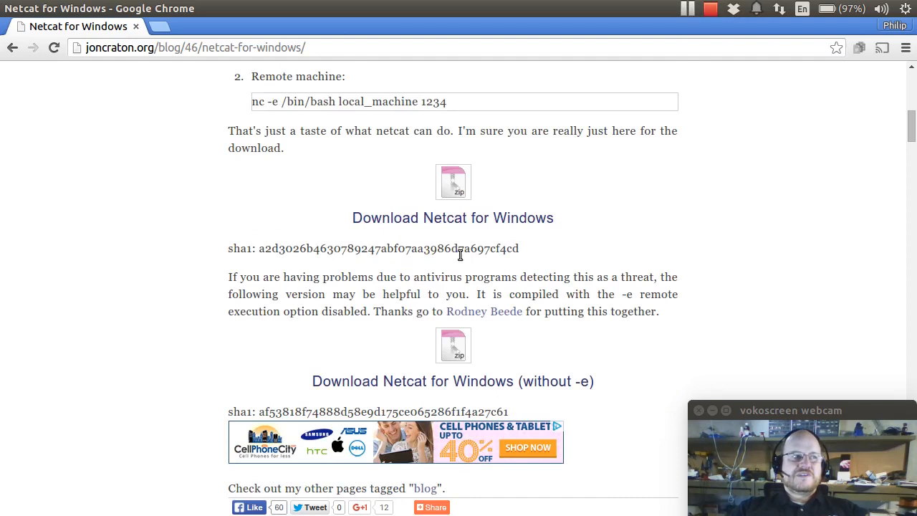
{"action": "mouse_move", "coordinate": [453, 218]}
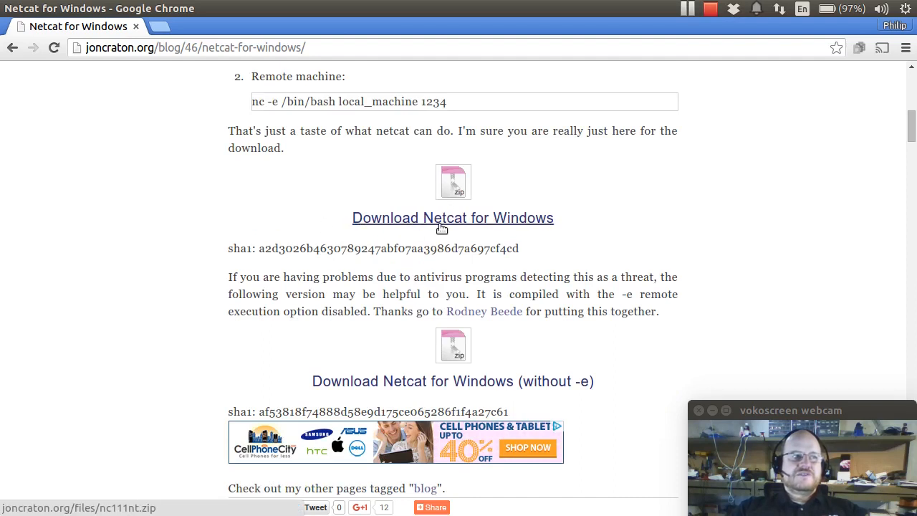
{"action": "mouse_move", "coordinate": [446, 228]}
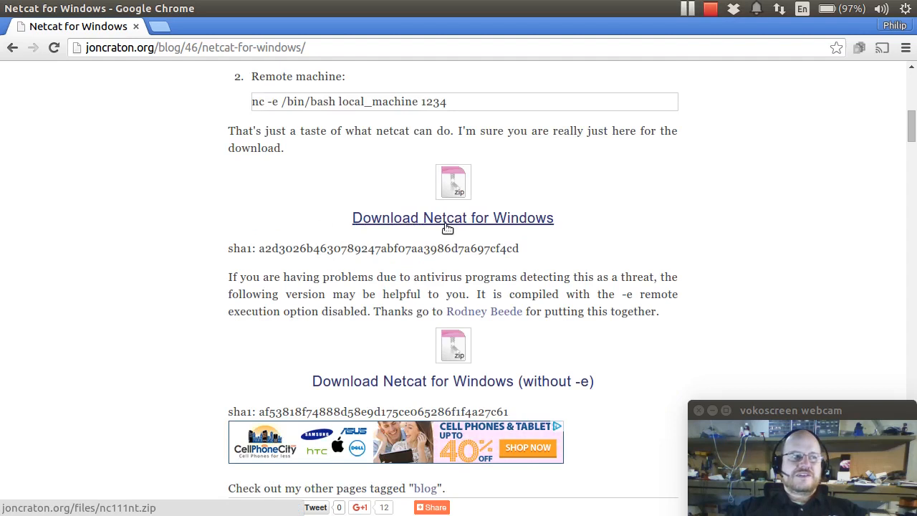
{"action": "left_click", "coordinate": [453, 217]}
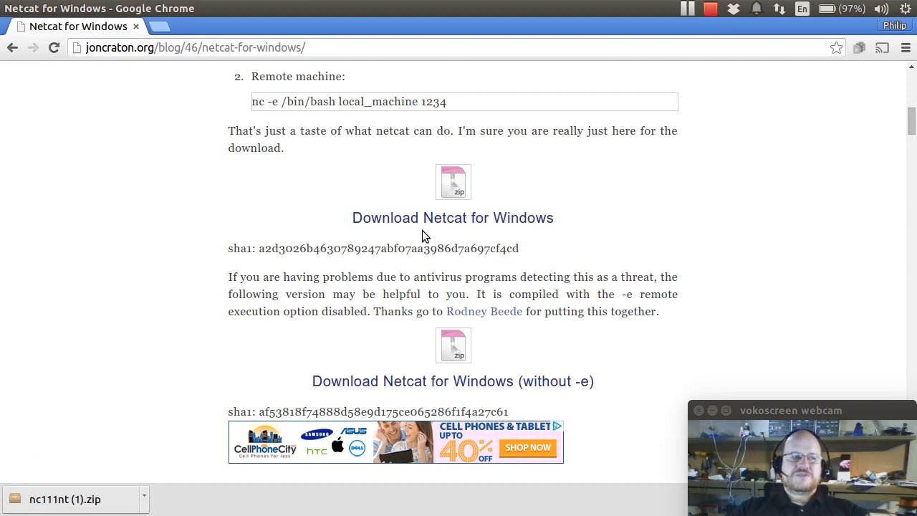
{"action": "mouse_move", "coordinate": [199, 169]}
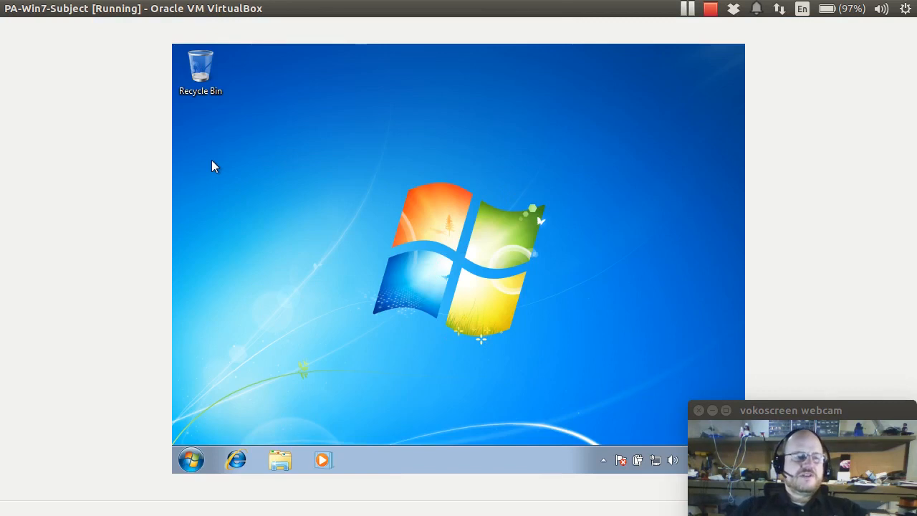
Focus the PA-Win7-Subject VirtualBox window on the Windows 7 desktop
{"action": "left_click", "coordinate": [191, 460]}
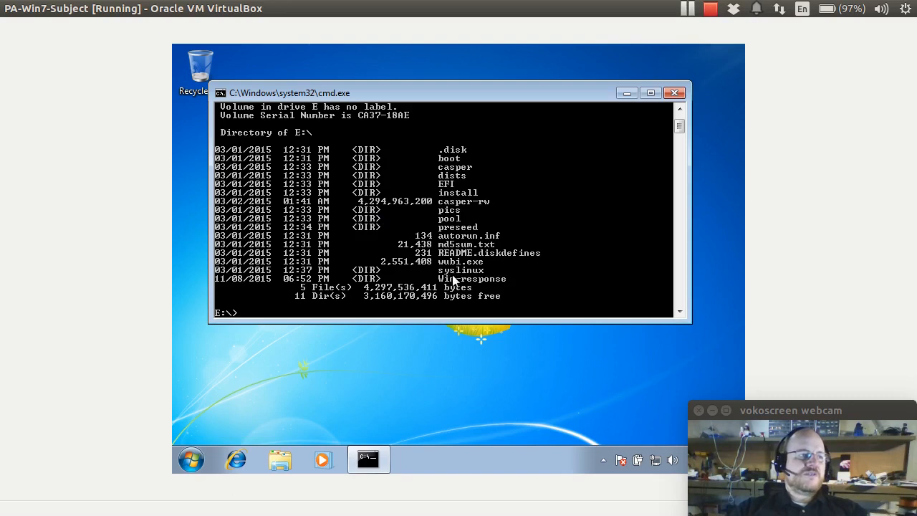
{"action": "mouse_move", "coordinate": [307, 321]}
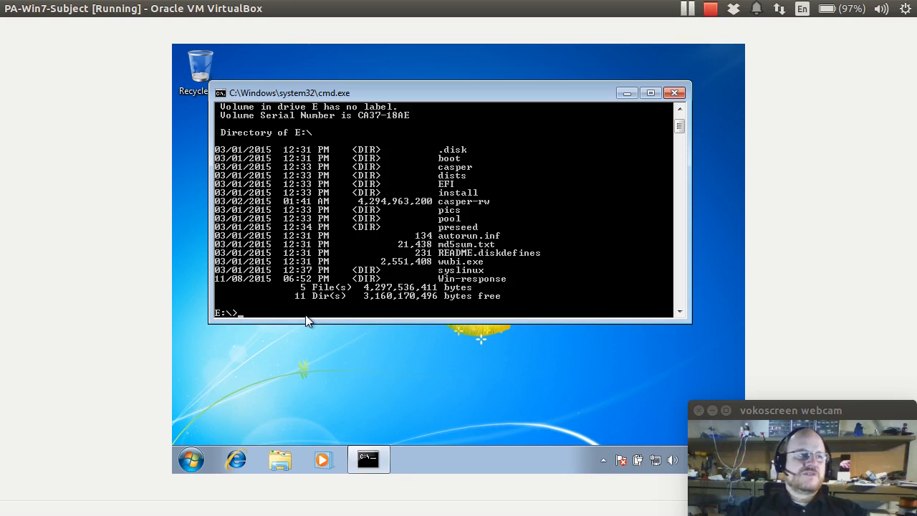
Move into E:\Win-response, list it with dir, then change into Win32
{"action": "type", "text": "cd"}
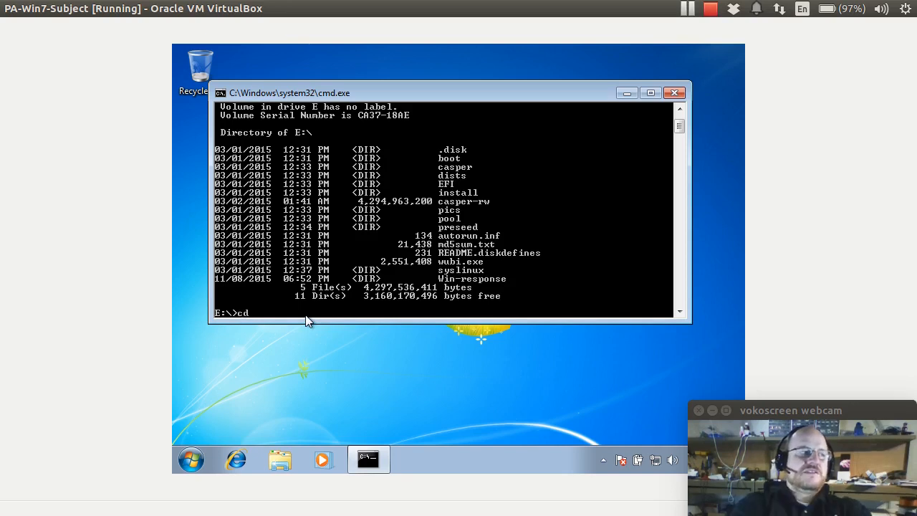
{"action": "type", "text": "Win-response"}
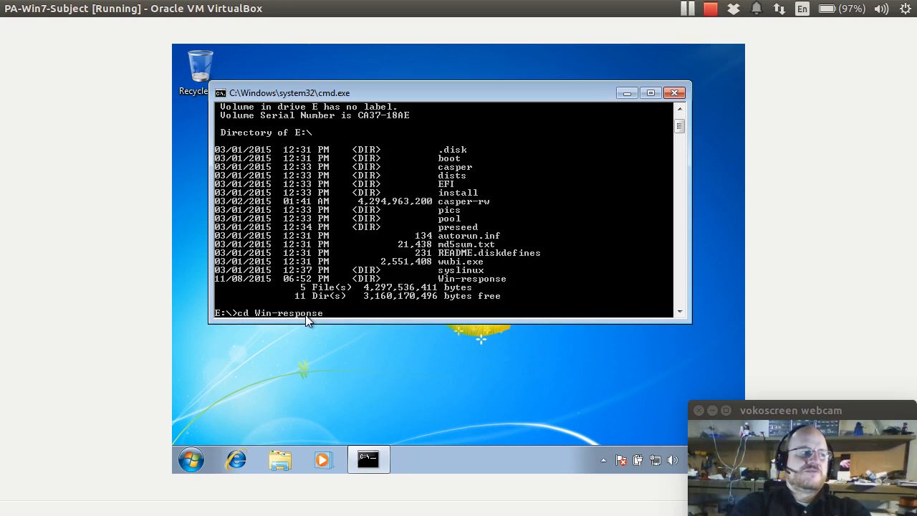
{"action": "type", "text": "dir"}
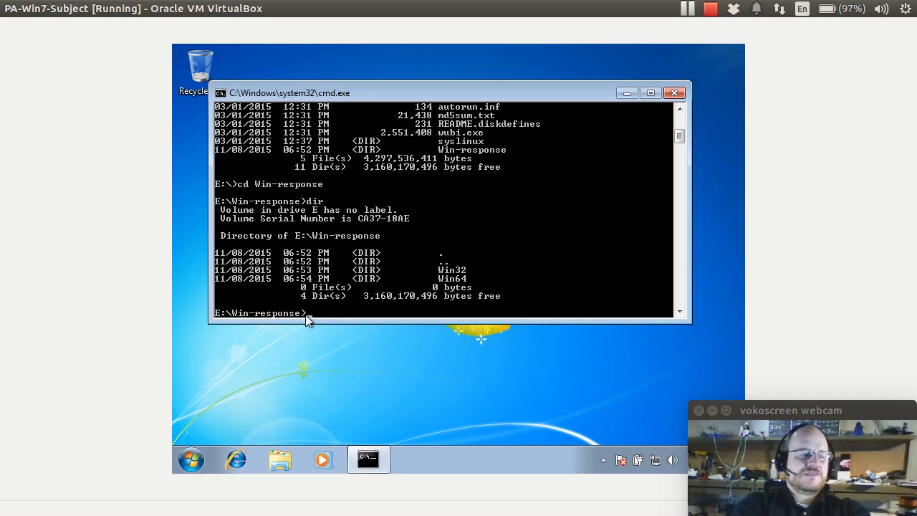
{"action": "type", "text": "cd Win32"}
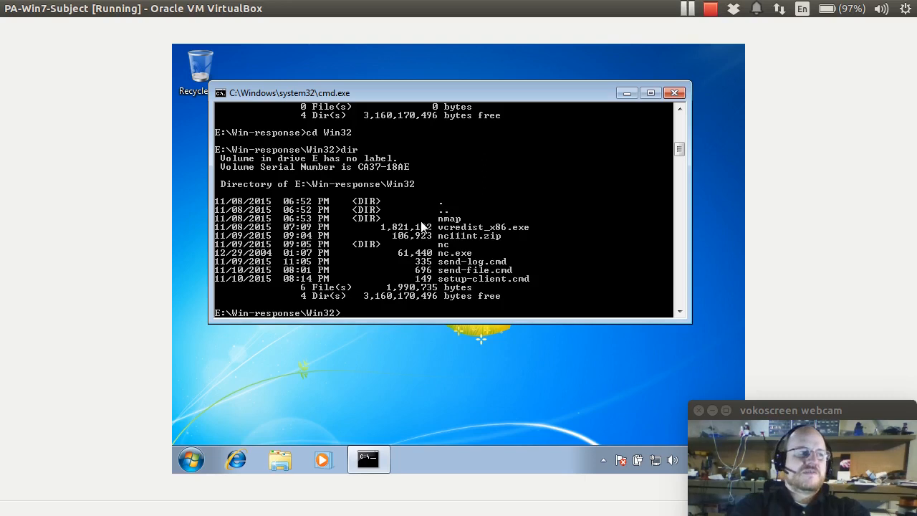
{"action": "mouse_move", "coordinate": [427, 256]}
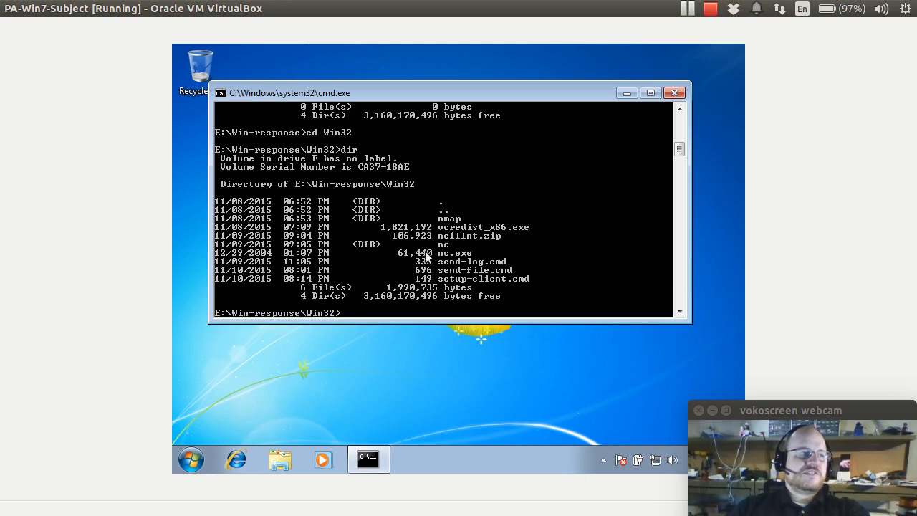
{"action": "mouse_move", "coordinate": [409, 256]}
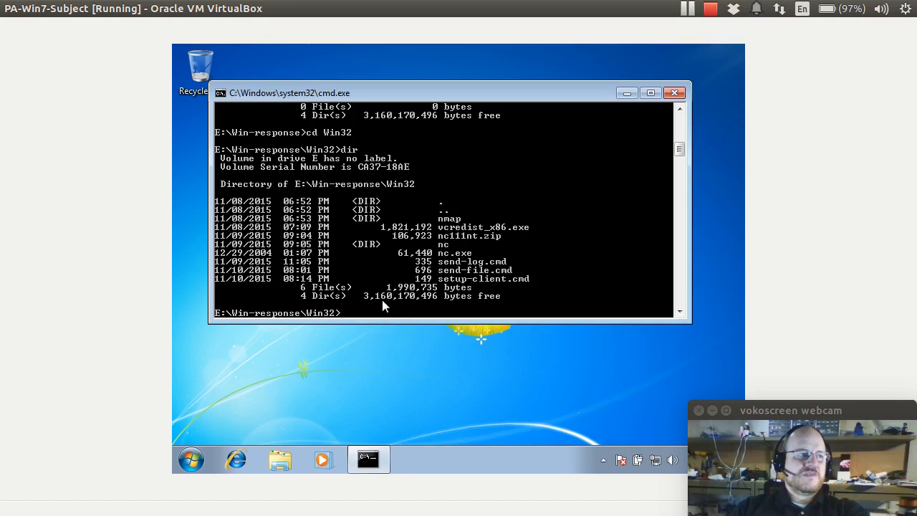
{"action": "mouse_move", "coordinate": [378, 266]}
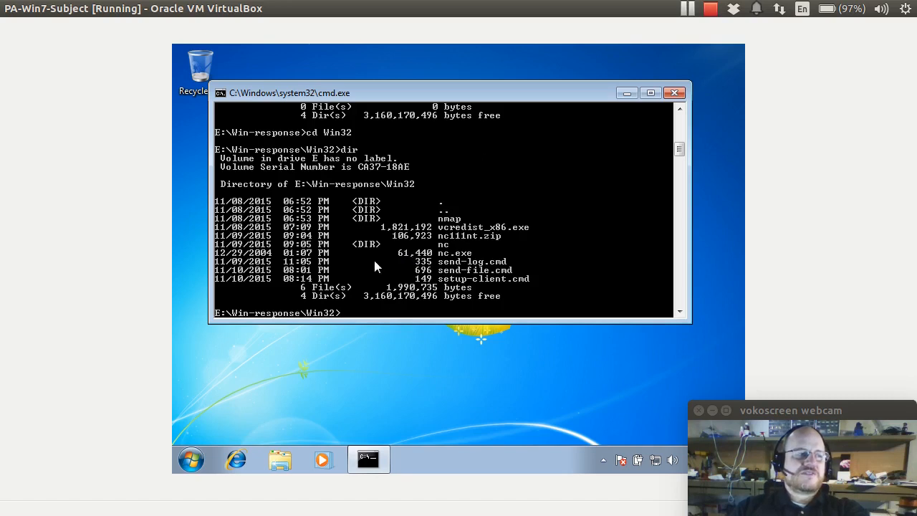
List the nc subfolder's files with 'dir nc'
{"action": "type", "text": "dir nc"}
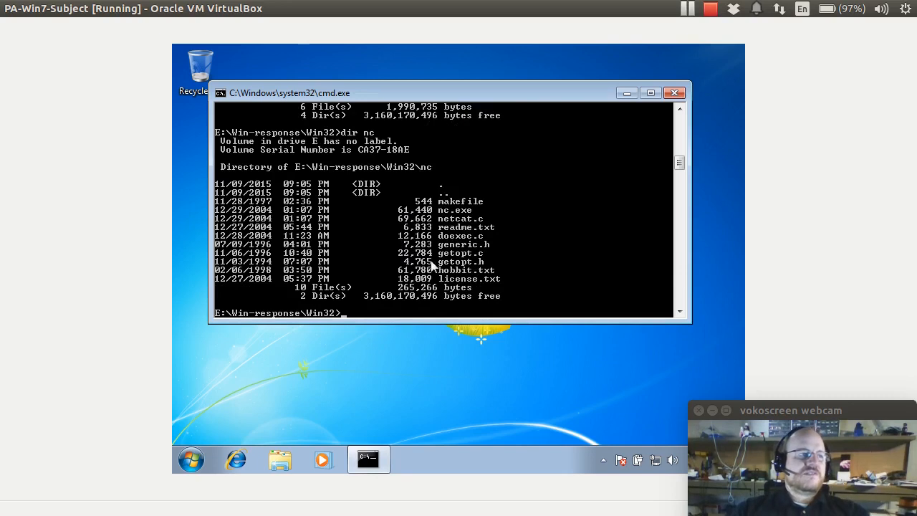
{"action": "mouse_move", "coordinate": [351, 317]}
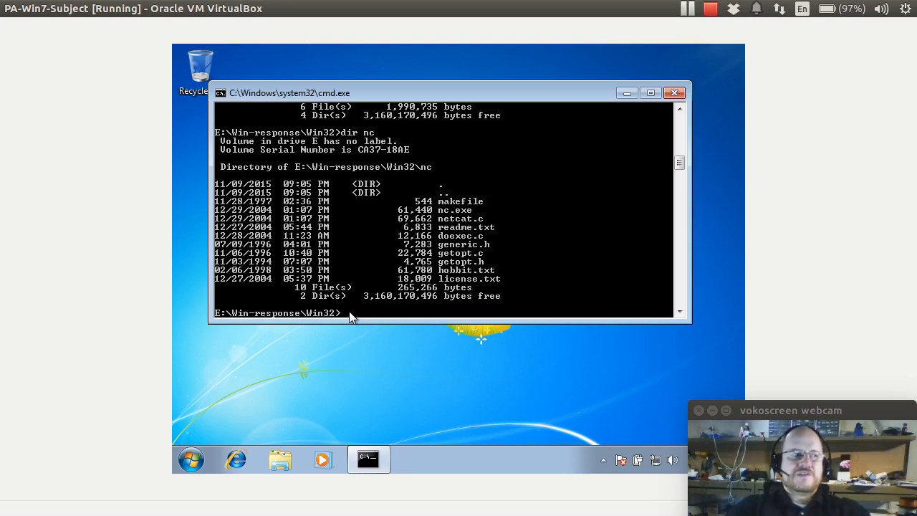
Run 'nc /?' to print netcat's usage syntax and options
{"action": "type", "text": "nc"}
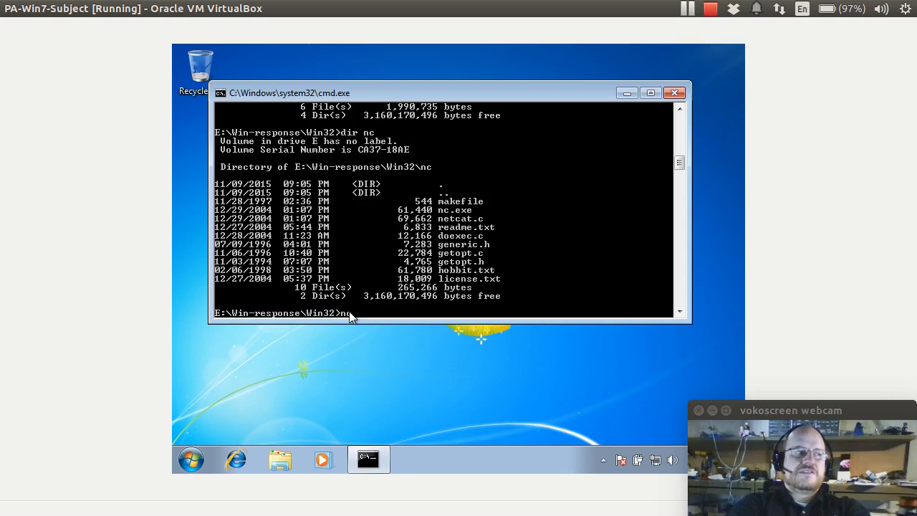
{"action": "type", "text": "/?"}
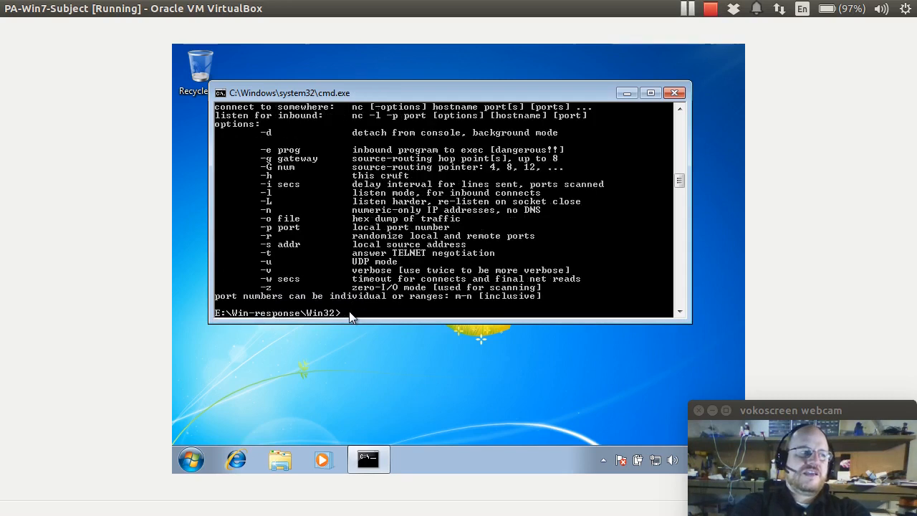
{"action": "mouse_move", "coordinate": [405, 126]}
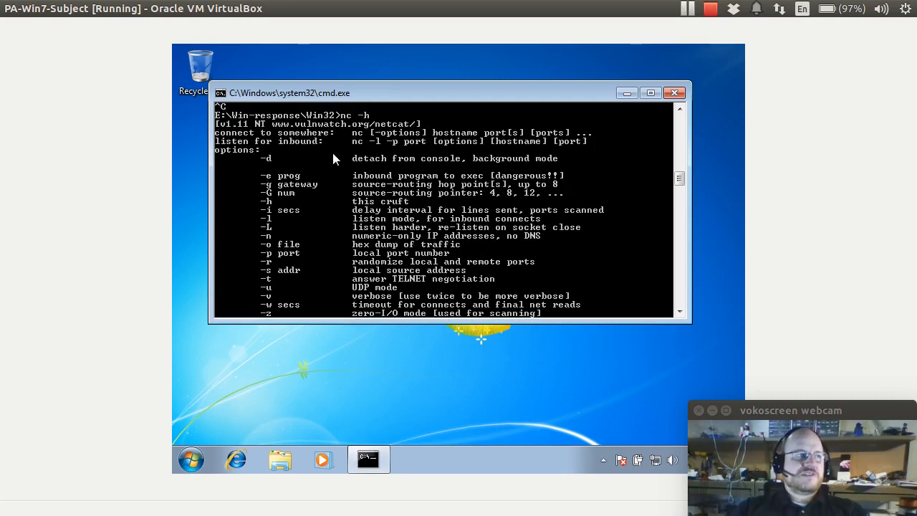
{"action": "mouse_move", "coordinate": [349, 143]}
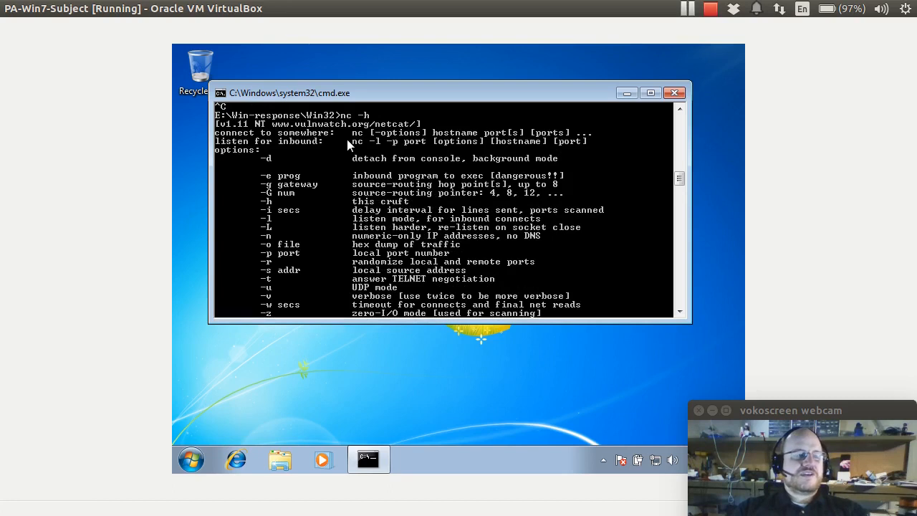
{"action": "mouse_move", "coordinate": [353, 141]}
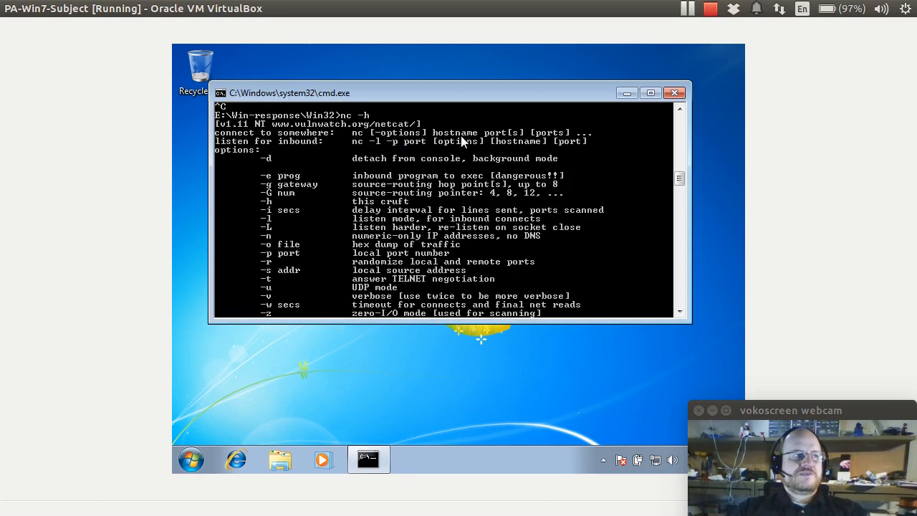
{"action": "mouse_move", "coordinate": [489, 138]}
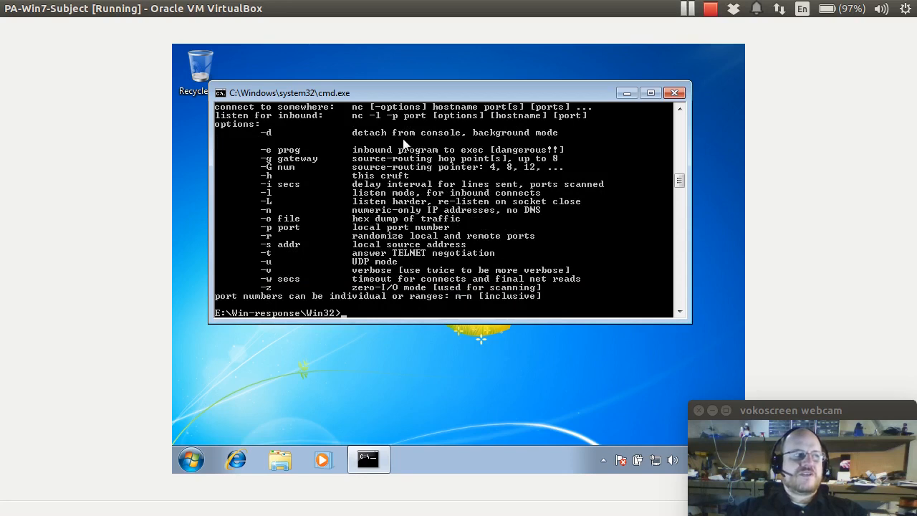
{"action": "mouse_move", "coordinate": [380, 172]}
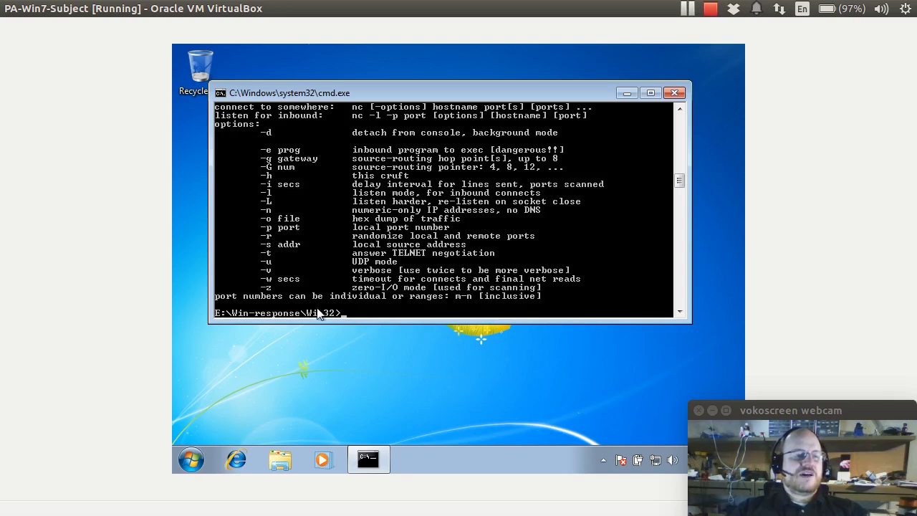
{"action": "mouse_move", "coordinate": [270, 285]}
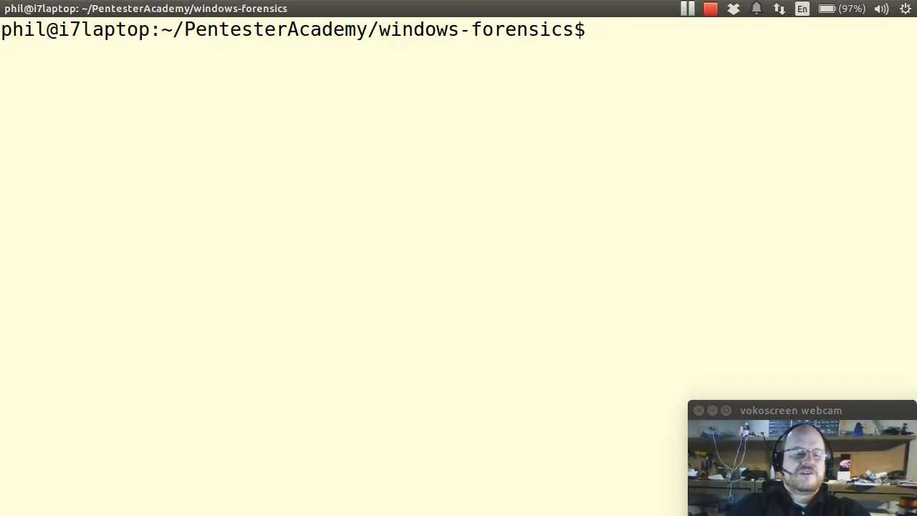
Enter 'nc -l 4455' on the Linux host to listen on port 4455
{"action": "type", "text": "n"}
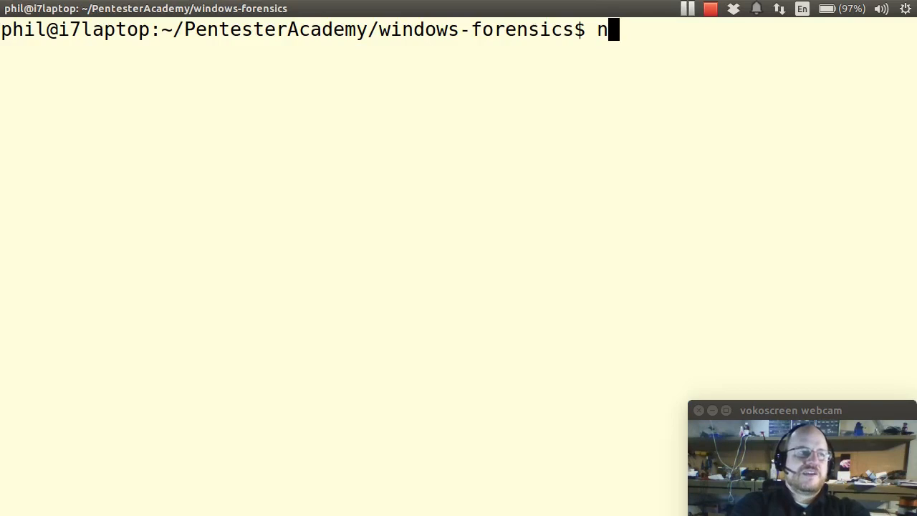
{"action": "type", "text": "c -"}
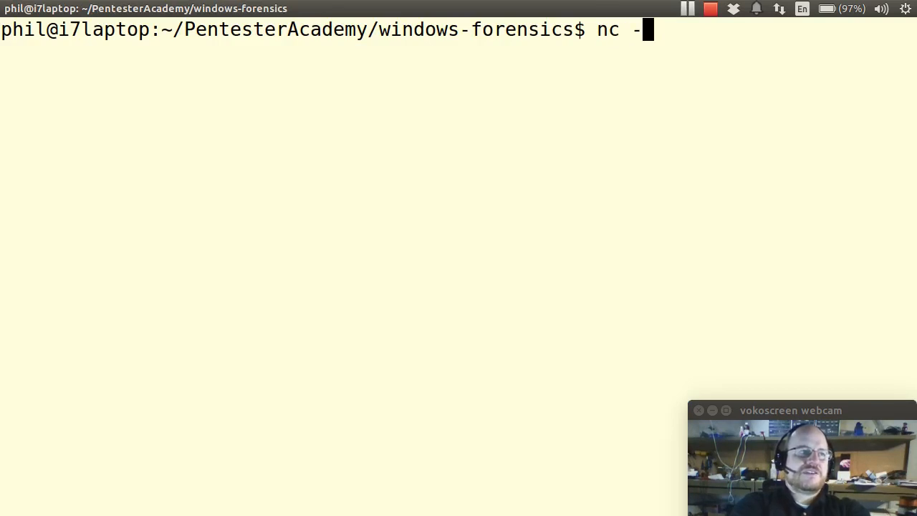
{"action": "type", "text": "l"}
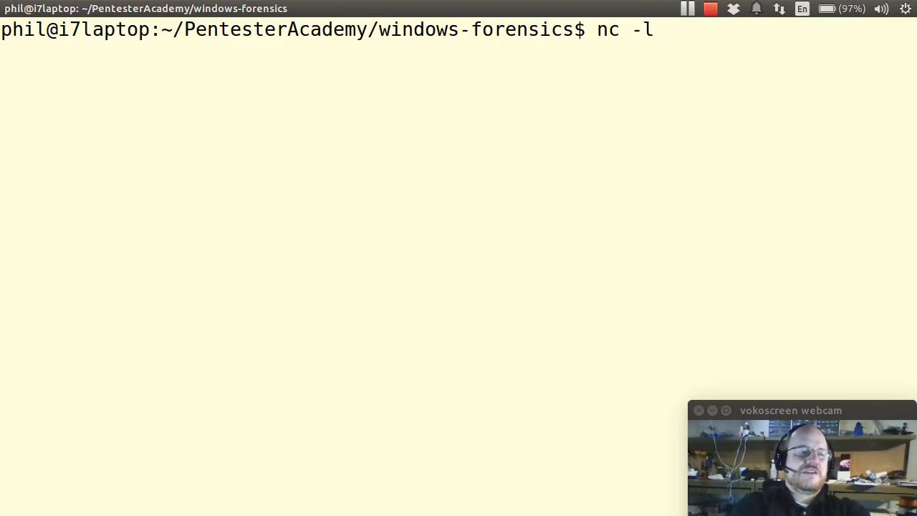
{"action": "type", "text": "4"}
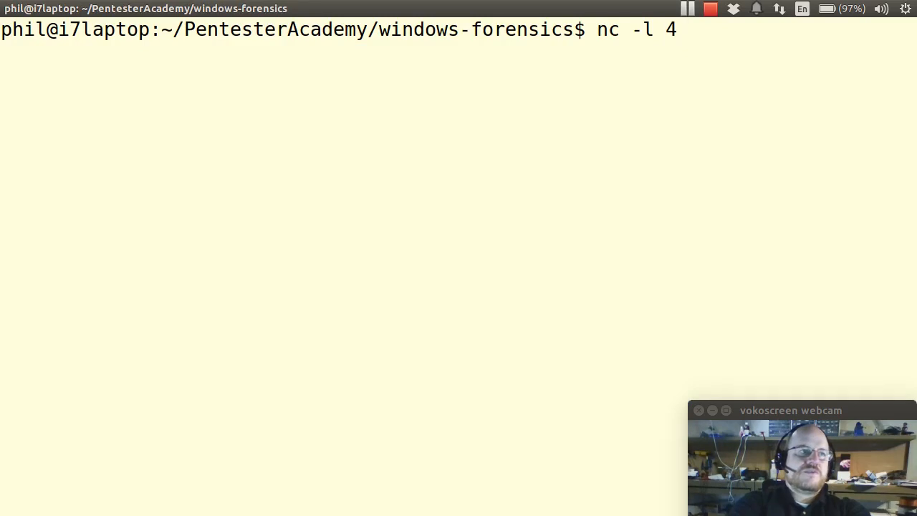
{"action": "type", "text": "455"}
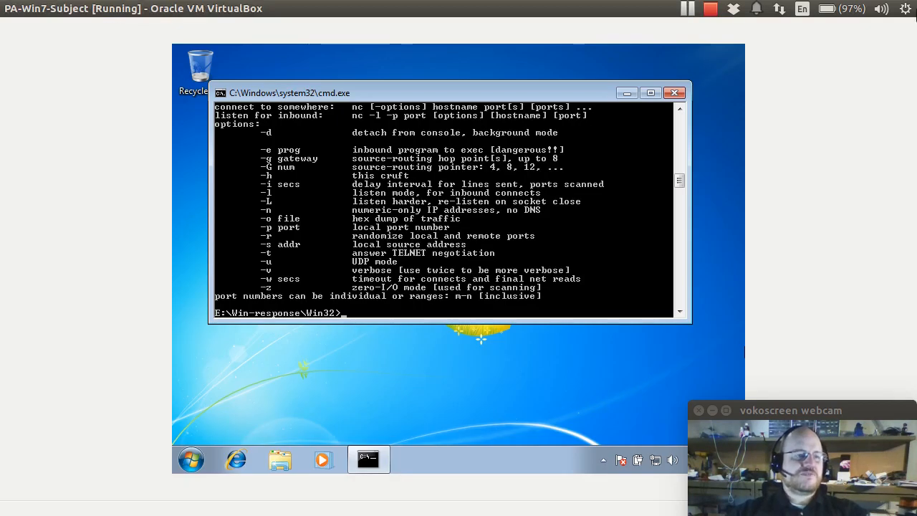
Enter 'dir | nc 192.168.56.1 4455' to pipe the listing to the host
{"action": "type", "text": "dir | nc"}
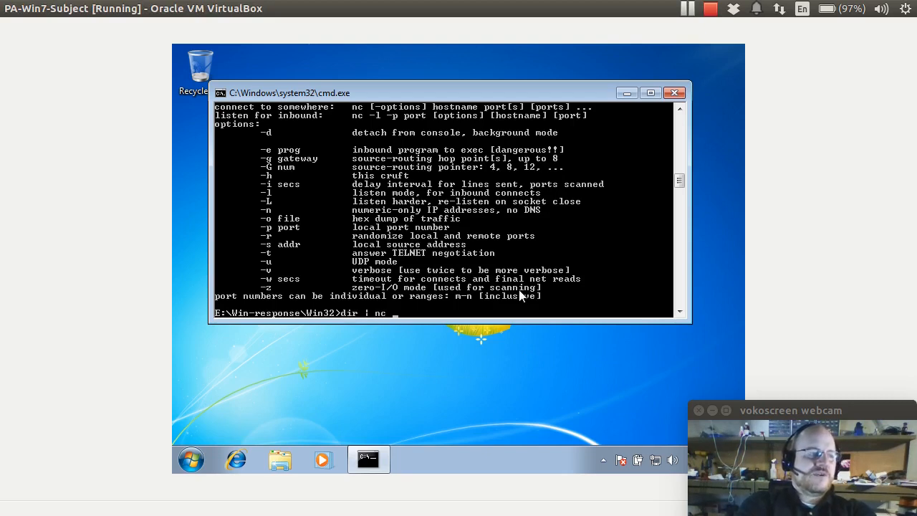
{"action": "type", "text": "192."}
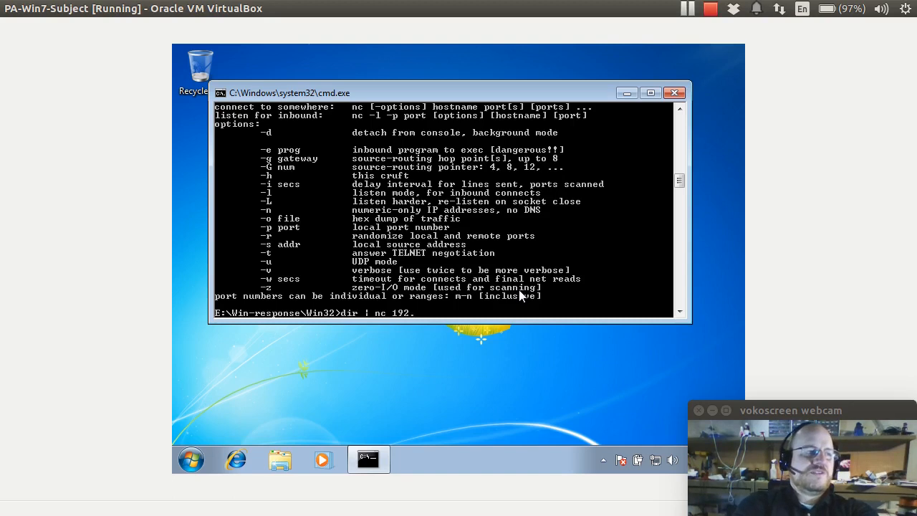
{"action": "type", "text": "168.56."}
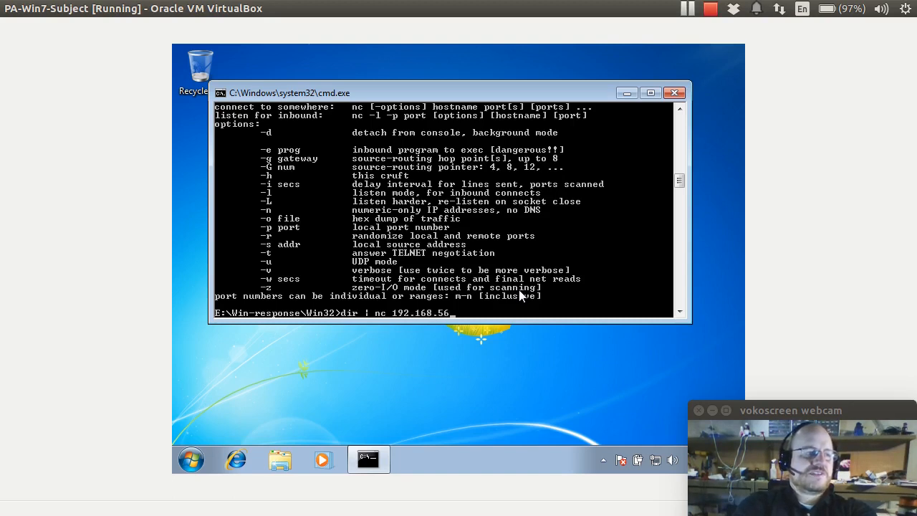
{"action": "type", "text": "1"}
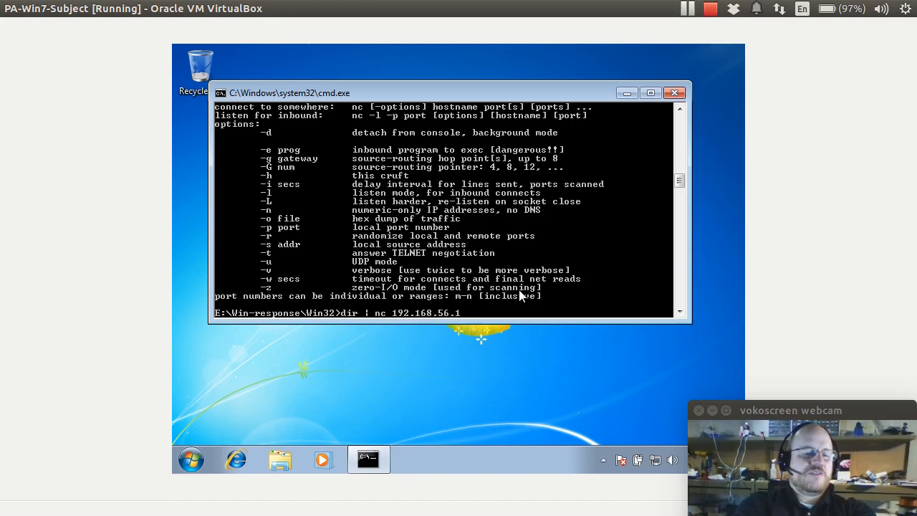
{"action": "type", "text": "44"}
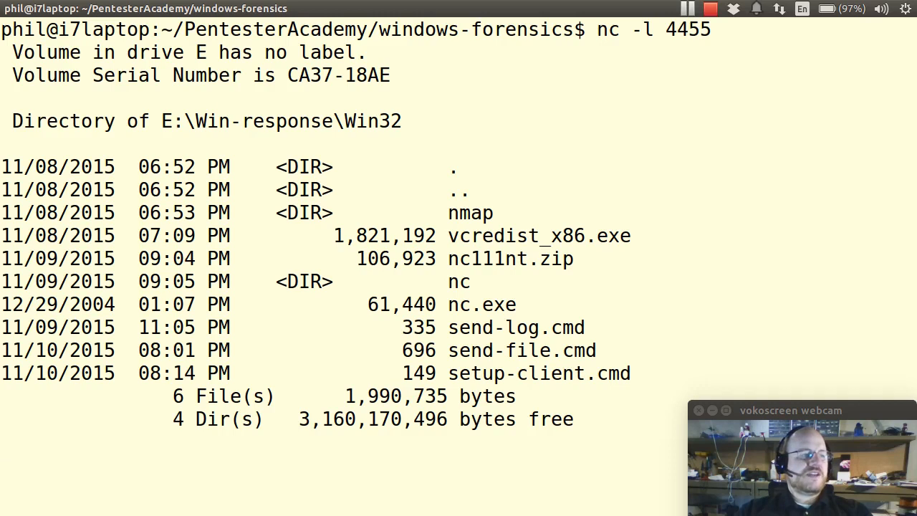
Run the pipe so the host listener prints the Win32 directory listing
{"action": "key", "text": "Return"}
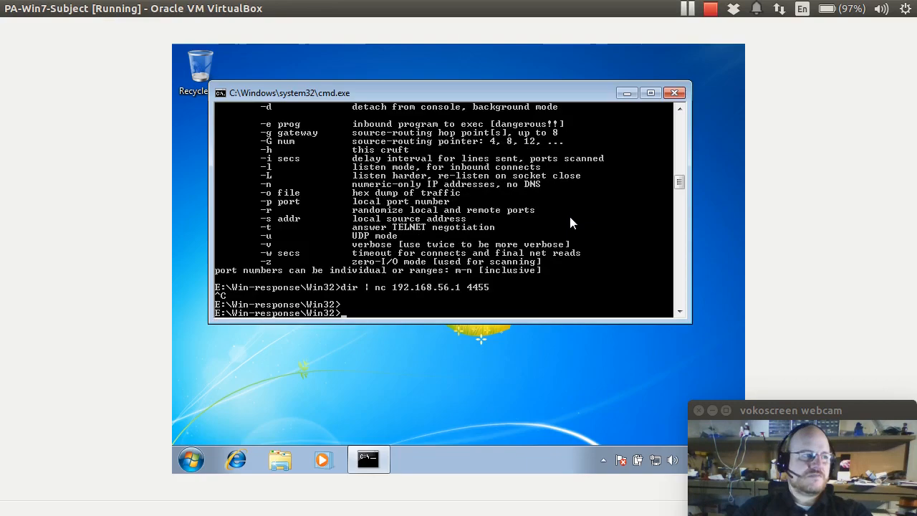
Resend 'dir | nc 192.168.56.1 4455' with the -w timeout option
{"action": "type", "text": "dir | nc 192.168.56.1 4455"}
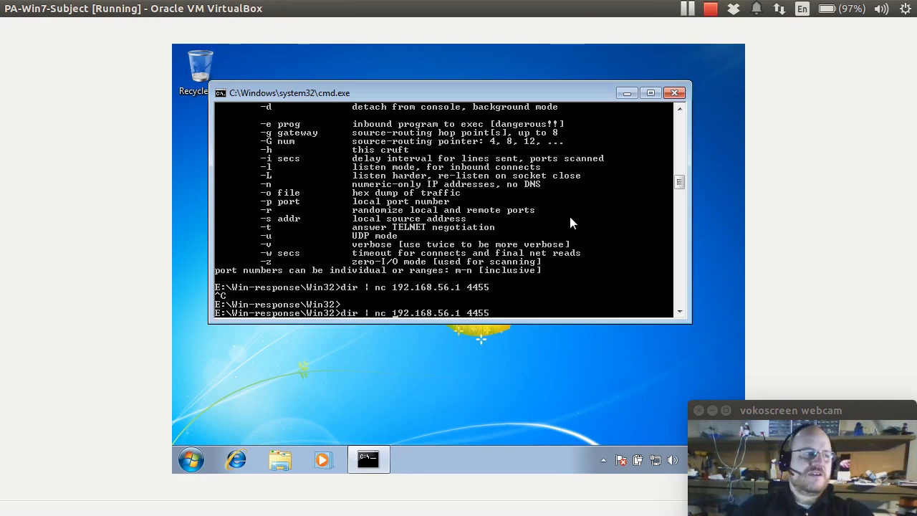
{"action": "type", "text": "-w"}
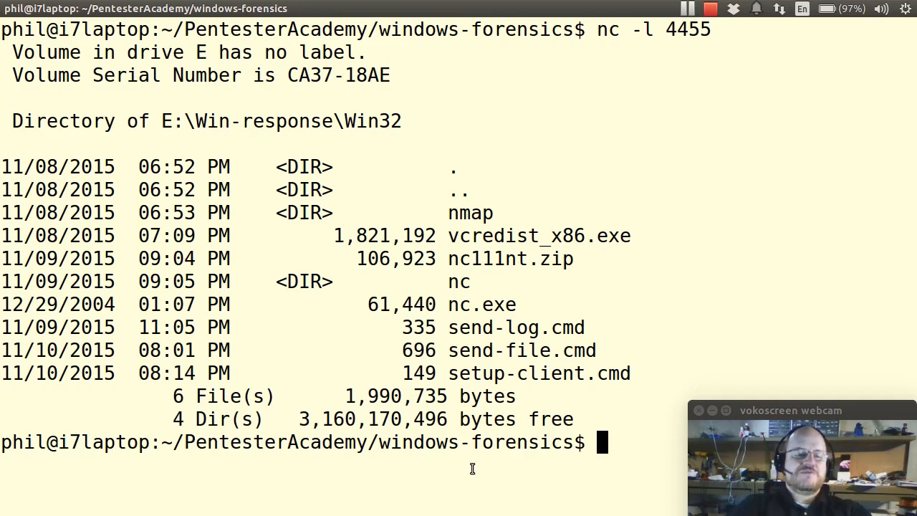
Start typing a new 'nc' command at the host shell prompt
{"action": "type", "text": "nc"}
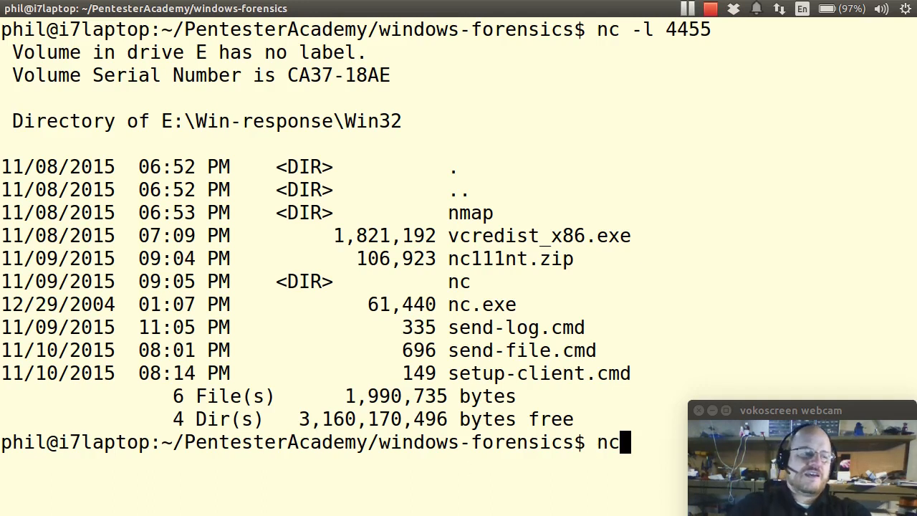